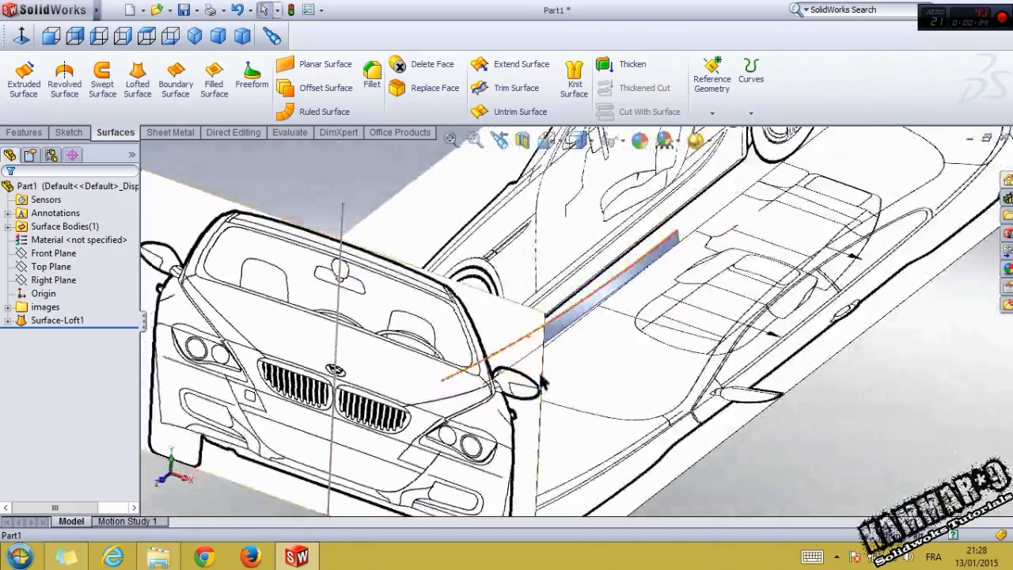
Step: Select the front car sketch picture to check it against the loft curves
{"action": "left_click", "coordinate": [419, 364]}
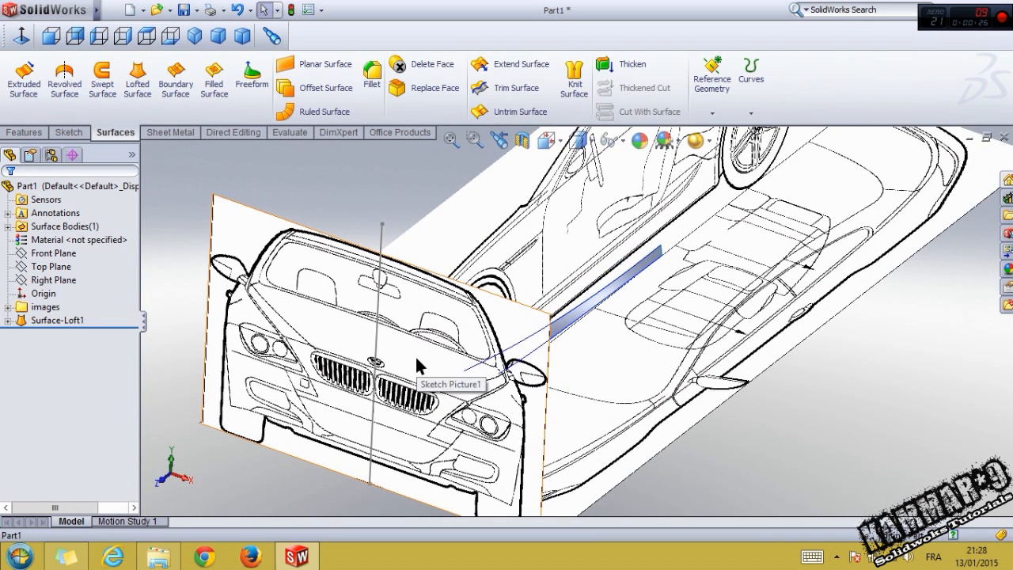
{"action": "mouse_move", "coordinate": [439, 356]}
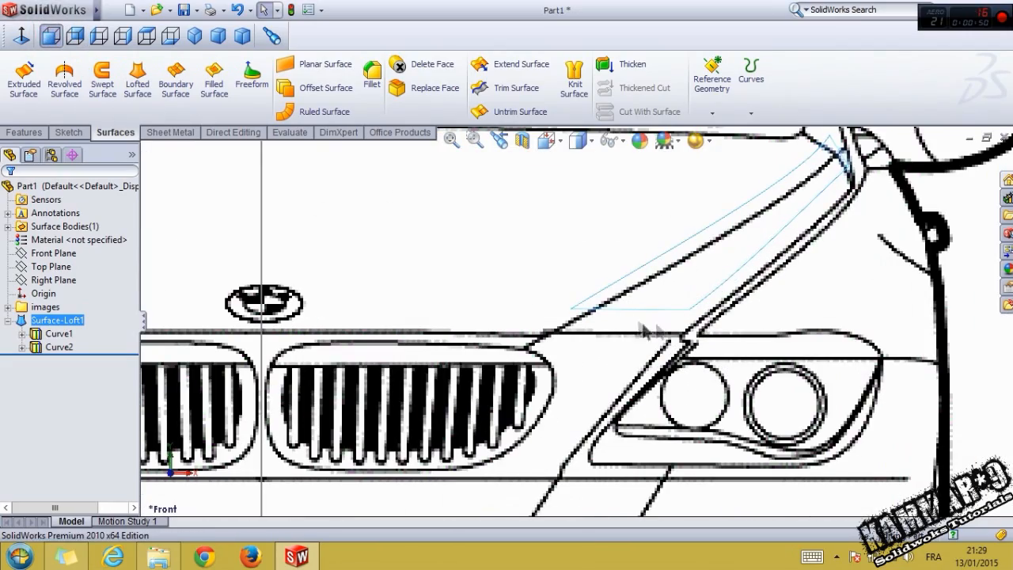
{"action": "mouse_move", "coordinate": [633, 328]}
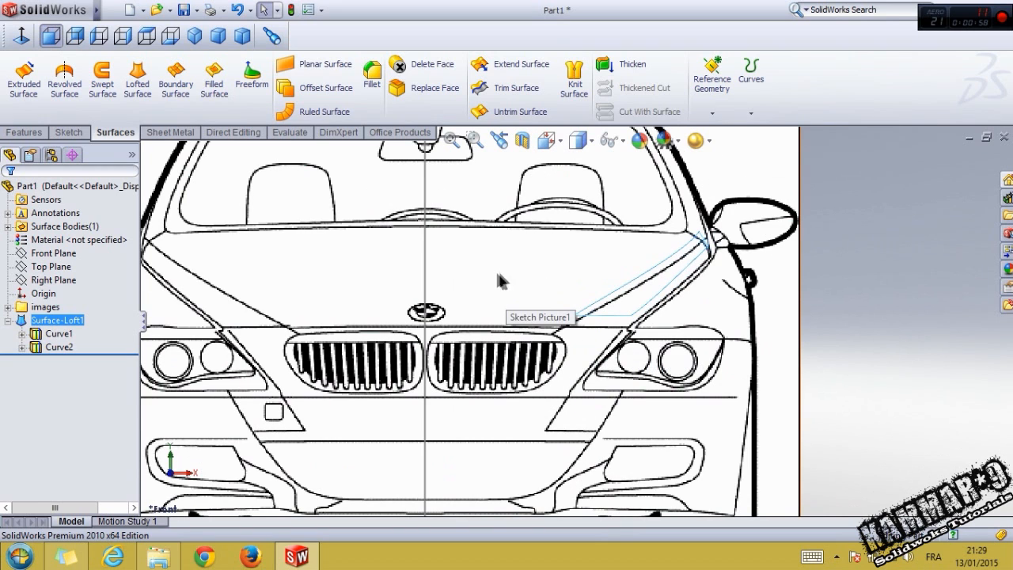
{"action": "mouse_move", "coordinate": [510, 287]}
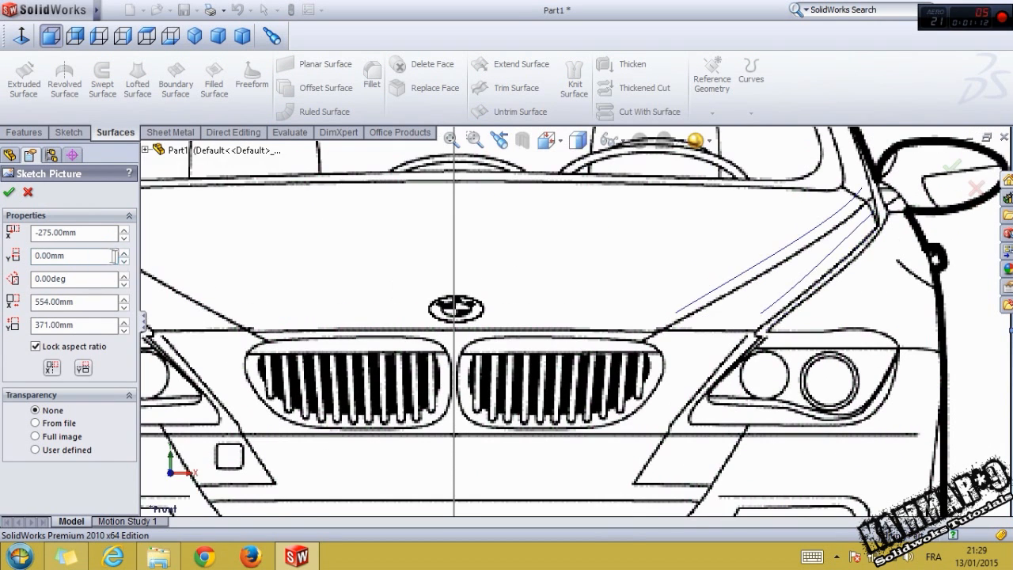
Step: Shift the front picture so Y is 5.00mm and X ends at -275mm after trying -279
{"action": "left_click", "coordinate": [71, 255]}
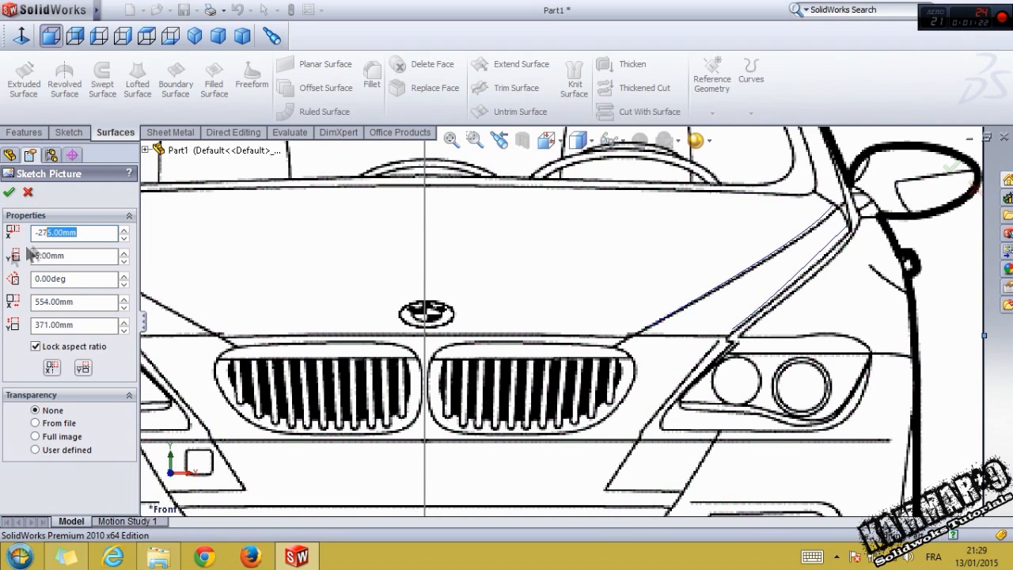
{"action": "type", "text": "-279"}
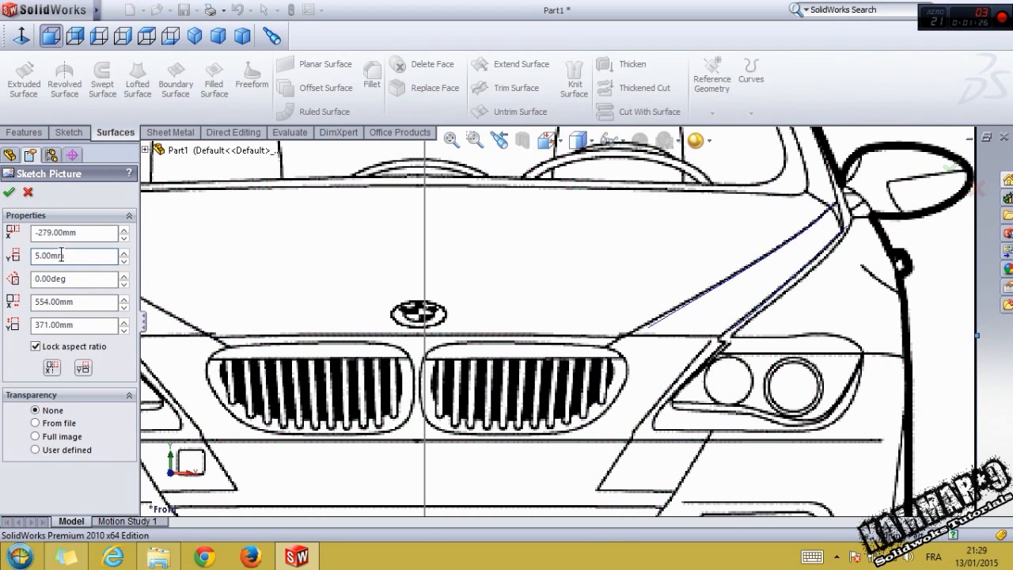
{"action": "mouse_move", "coordinate": [801, 248]}
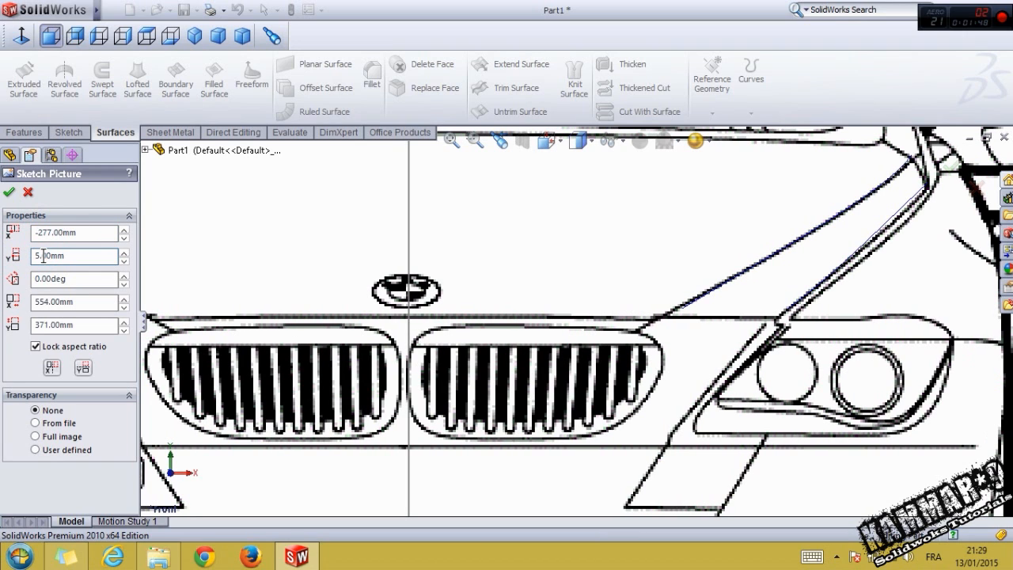
{"action": "left_click", "coordinate": [72, 232]}
{"action": "type", "text": "-275"}
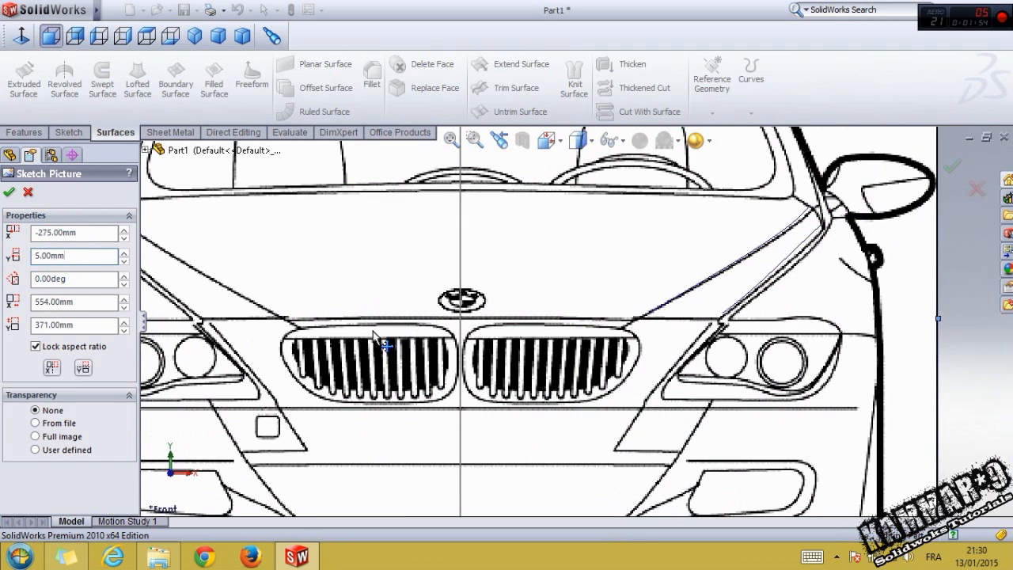
{"action": "mouse_move", "coordinate": [261, 304]}
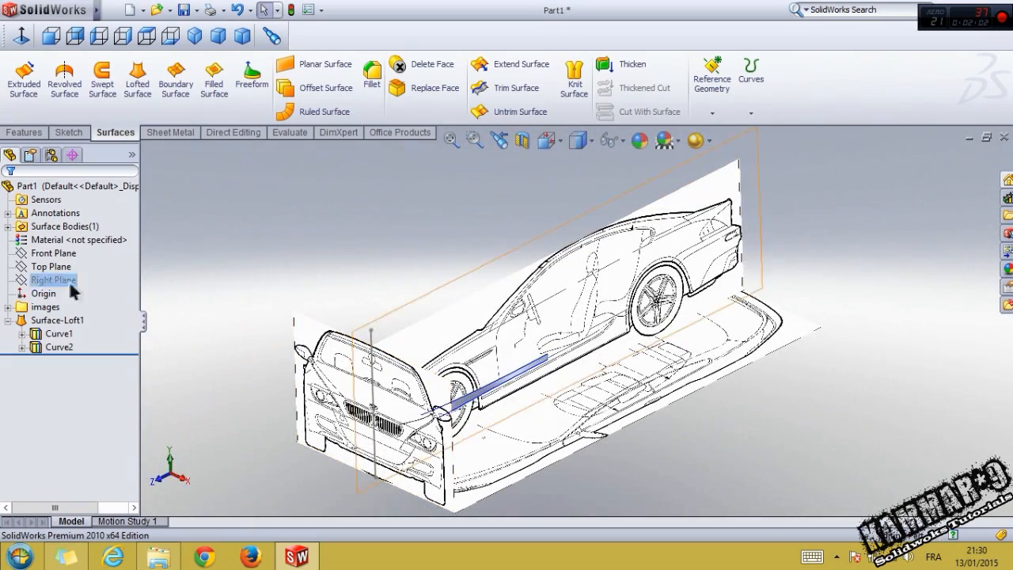
Step: Begin a new sketch on the Top Plane viewed normal to it
{"action": "left_click", "coordinate": [51, 266]}
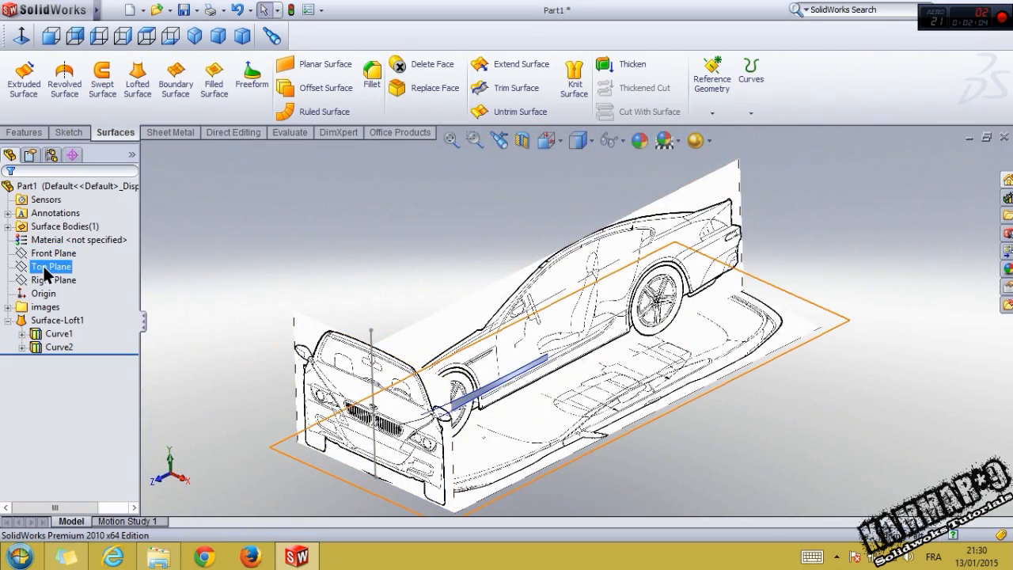
{"action": "left_click", "coordinate": [50, 266]}
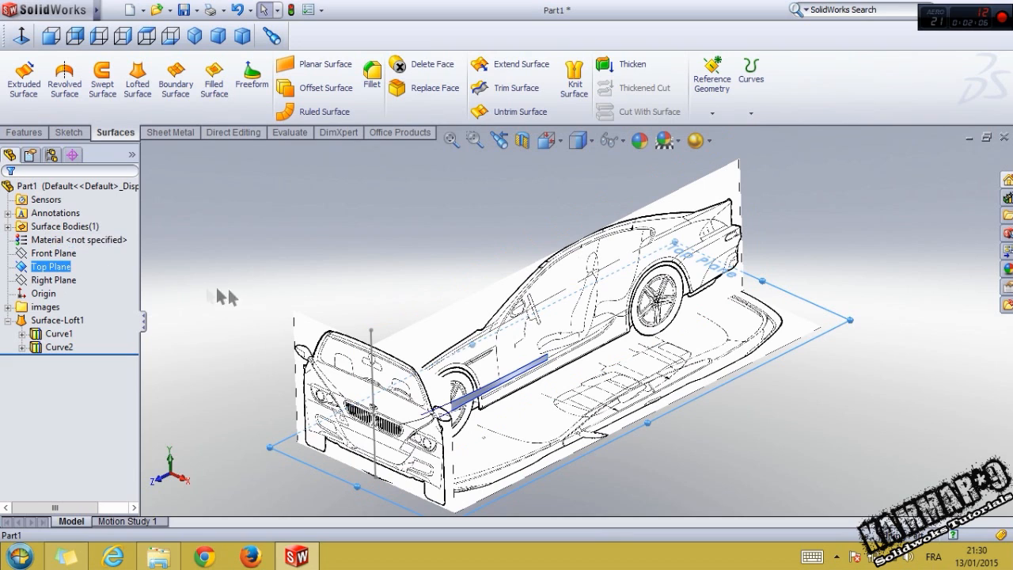
{"action": "left_click", "coordinate": [53, 253]}
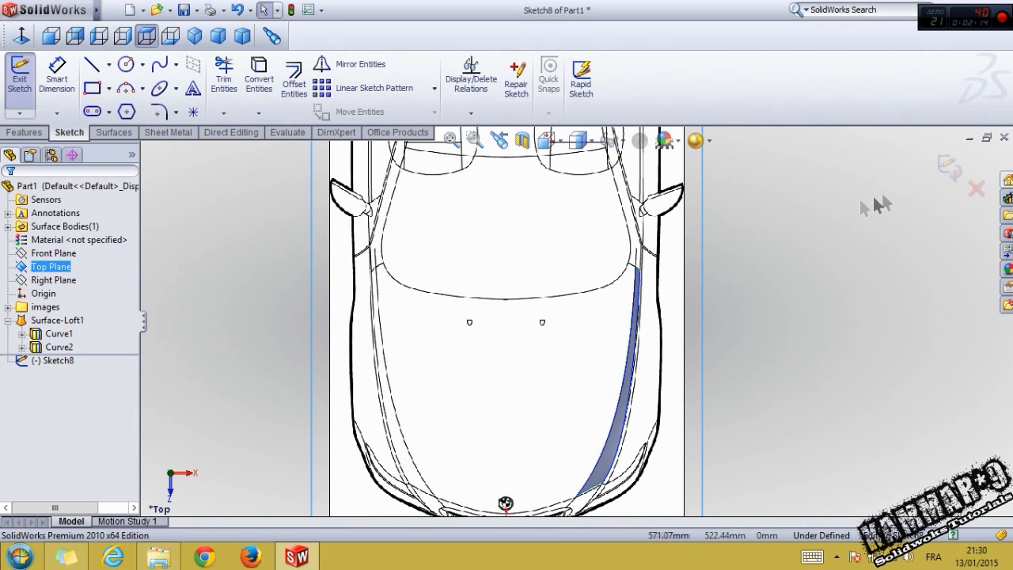
{"action": "left_click", "coordinate": [116, 132]}
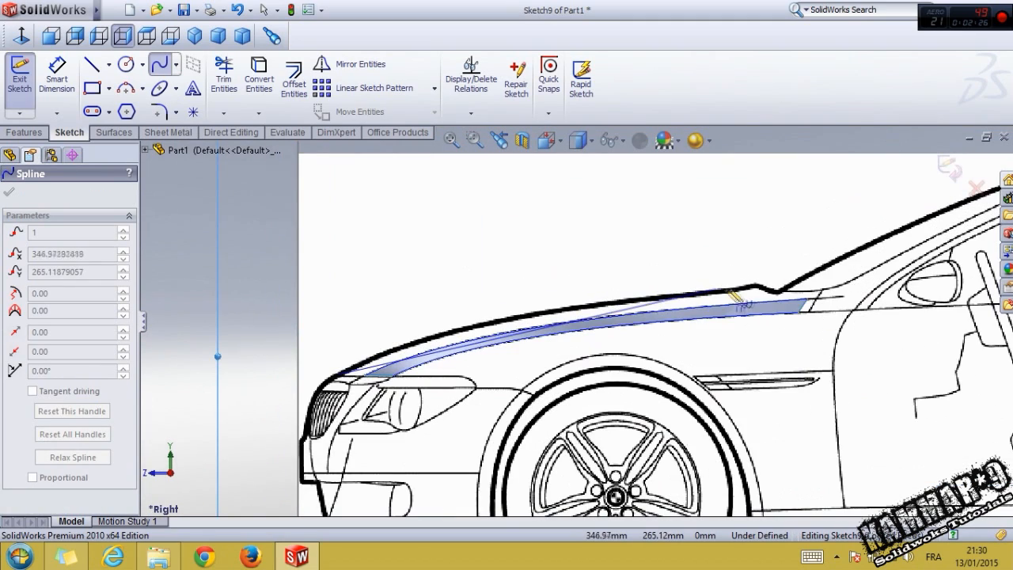
Step: Draw the side-view spline along the hood's upper edge toward the windscreen
{"action": "left_click_drag", "start_coordinate": [744, 304], "coordinate": [831, 273]}
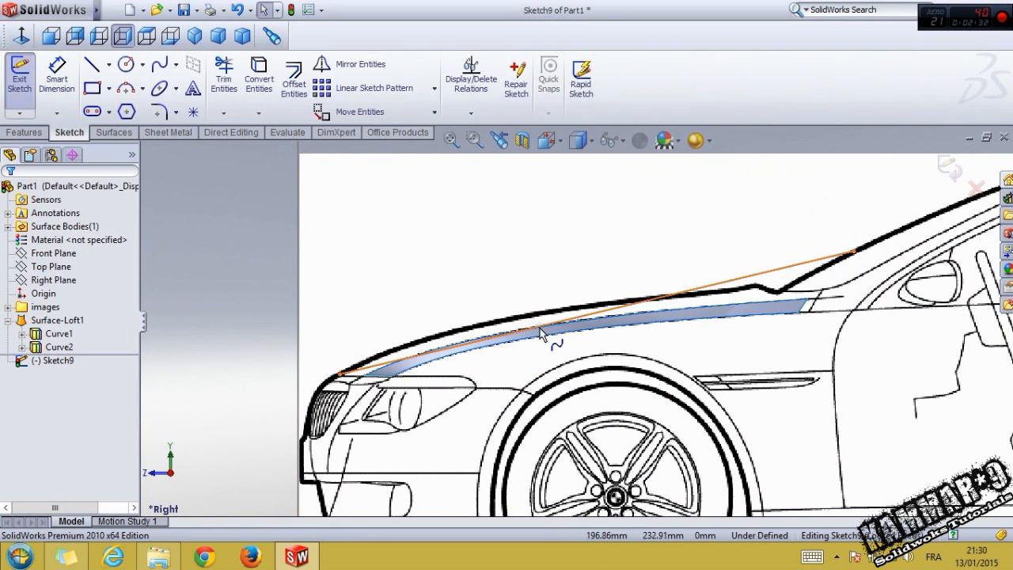
{"action": "left_click", "coordinate": [544, 330]}
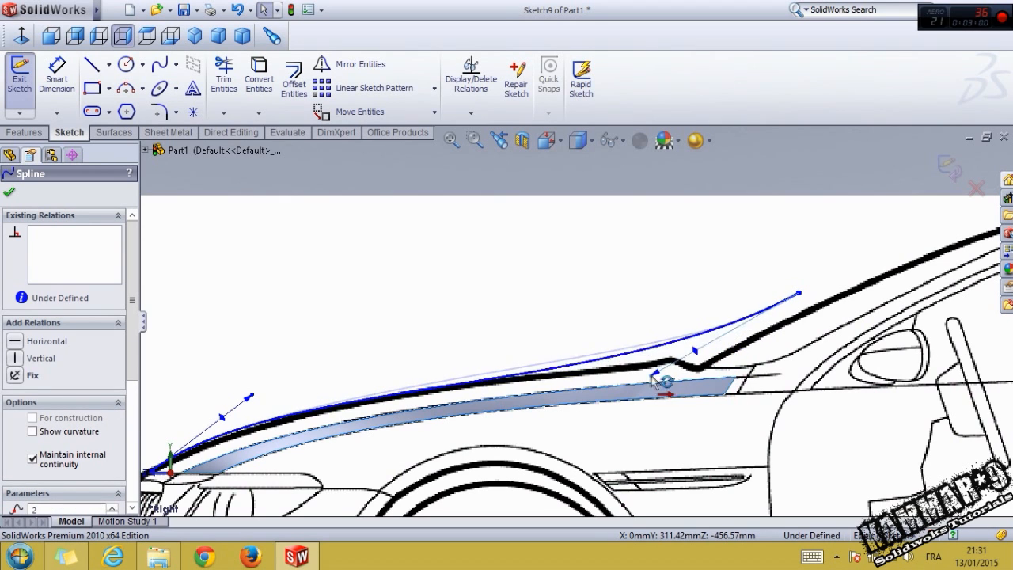
{"action": "left_click_drag", "start_coordinate": [665, 382], "coordinate": [721, 396]}
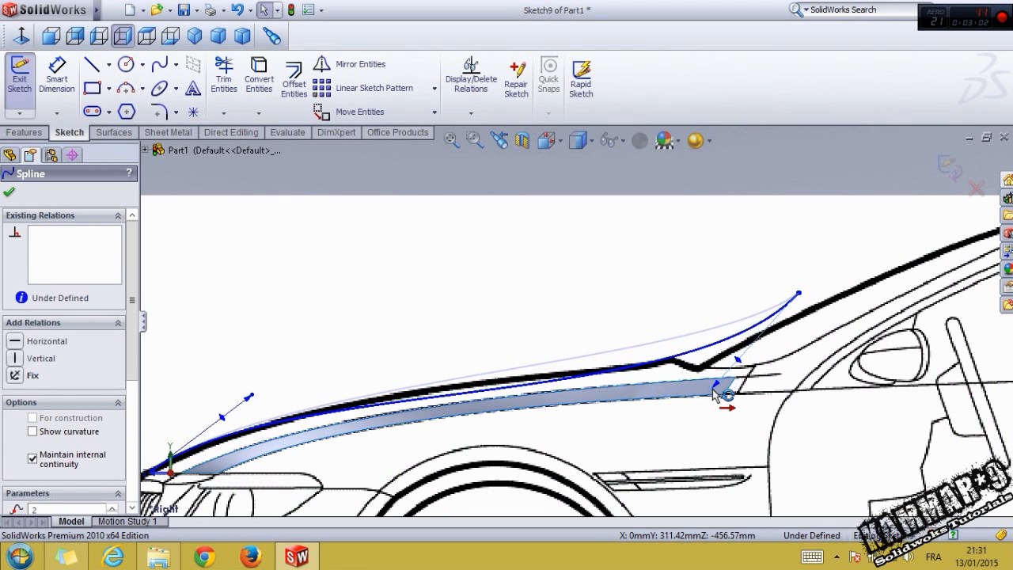
Step: Snap the spline's ends onto the loft strip and tune its tangents to the hood line
{"action": "left_click_drag", "start_coordinate": [724, 388], "coordinate": [285, 388]}
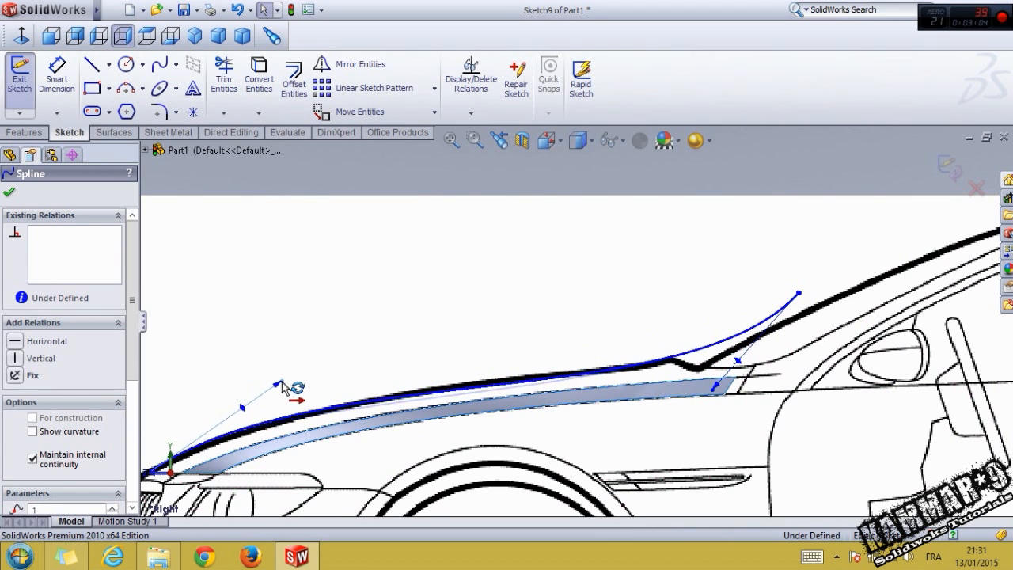
{"action": "left_click_drag", "start_coordinate": [297, 387], "coordinate": [368, 372]}
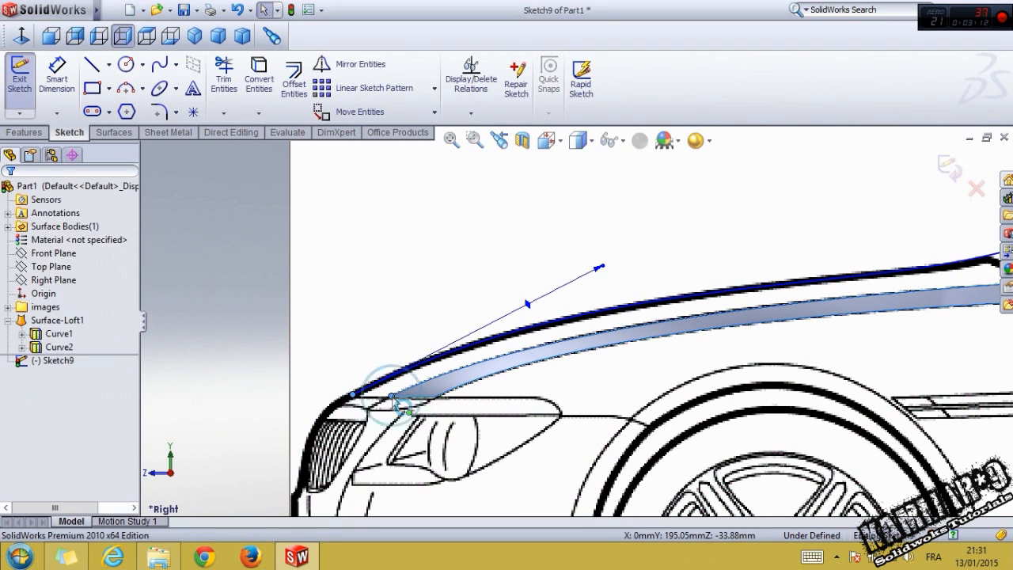
{"action": "left_click", "coordinate": [393, 405]}
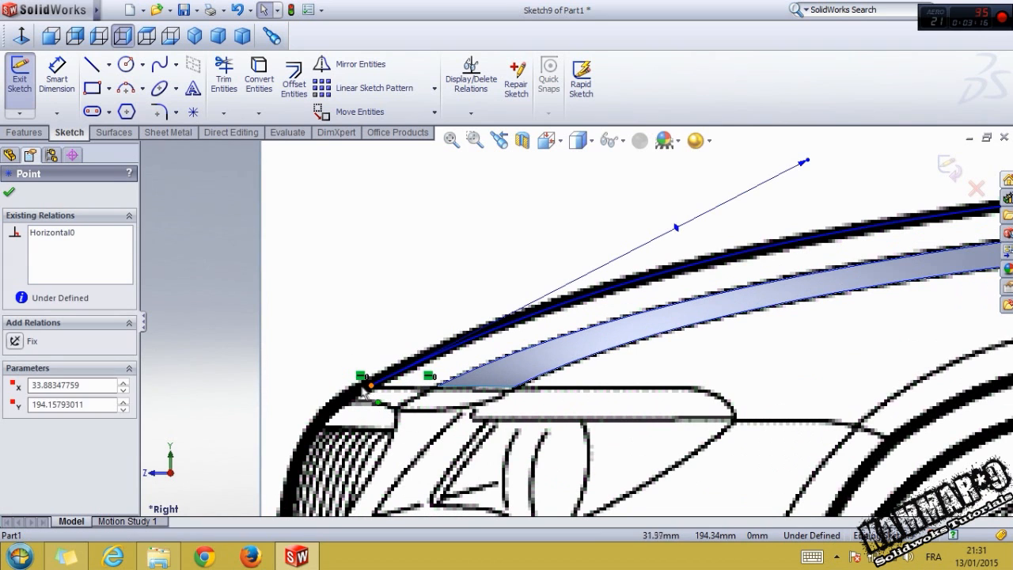
{"action": "left_click_drag", "start_coordinate": [370, 388], "coordinate": [356, 396]}
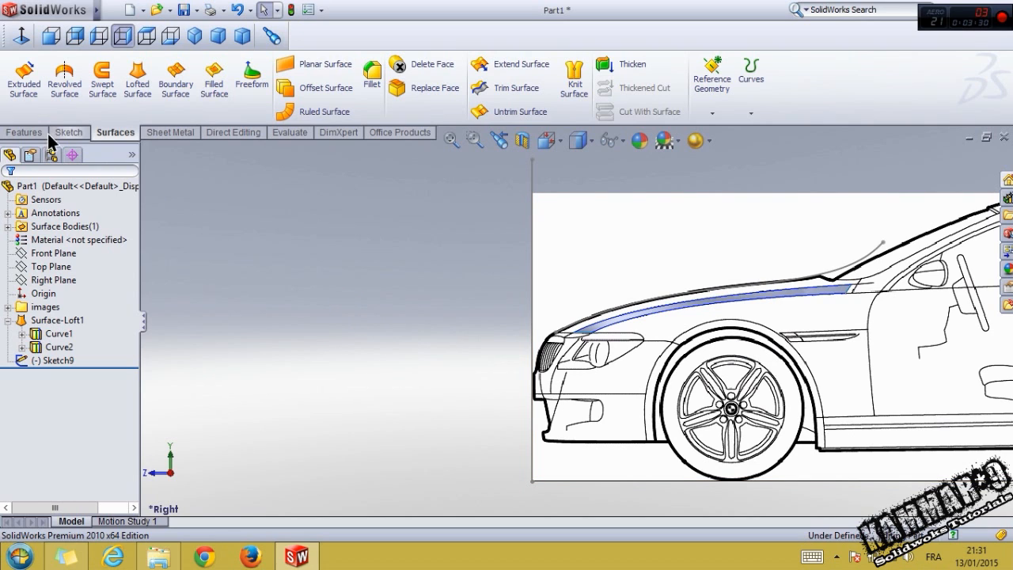
Step: Start a 3D sketch for profile curves linking the hood spline to the side edge
{"action": "left_click", "coordinate": [69, 132]}
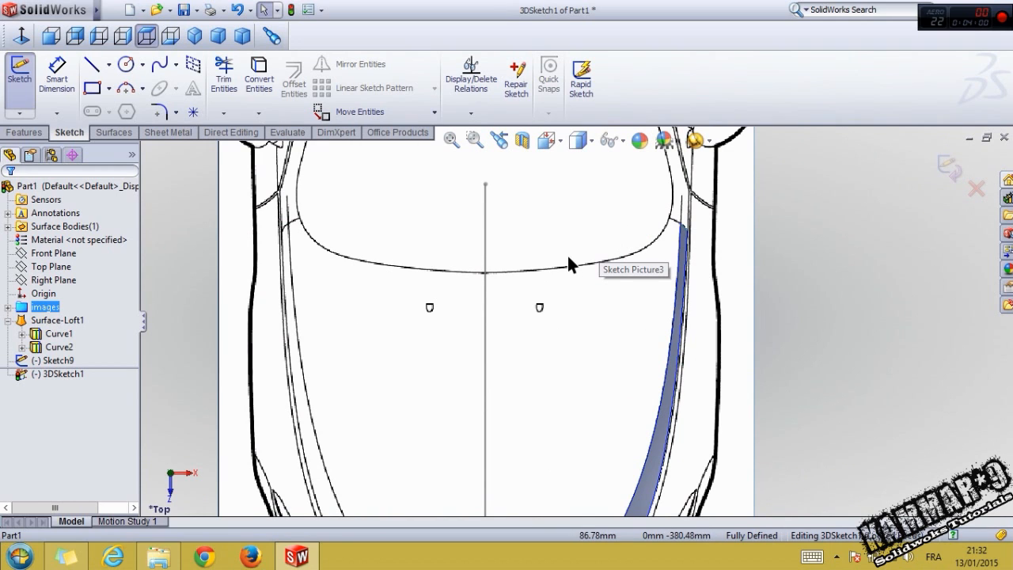
{"action": "mouse_move", "coordinate": [239, 180]}
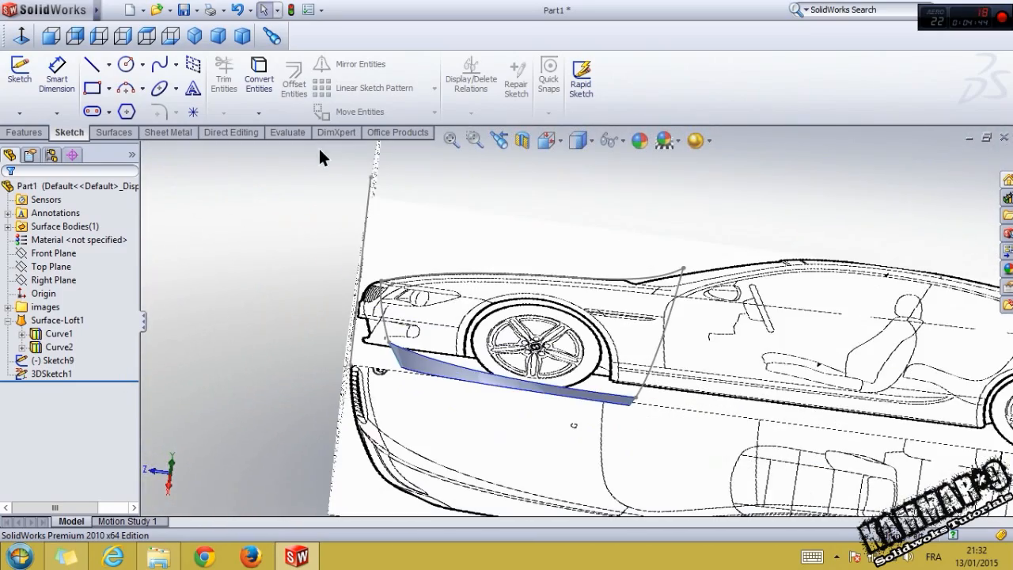
Step: Build a boundary surface from Sketch9, the loft edge and the two 3D sketch curves
{"action": "left_click", "coordinate": [114, 132]}
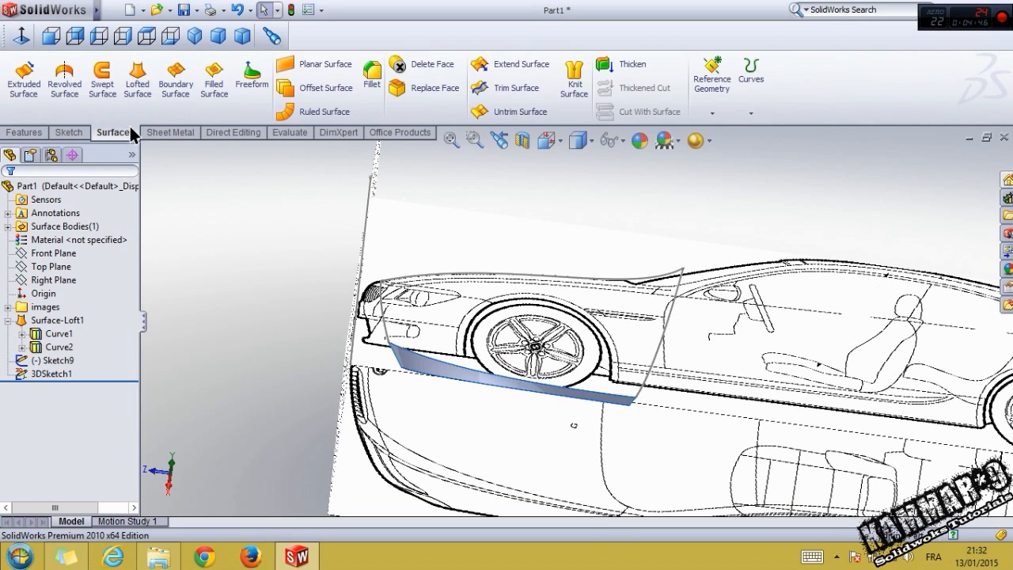
{"action": "left_click", "coordinate": [175, 77]}
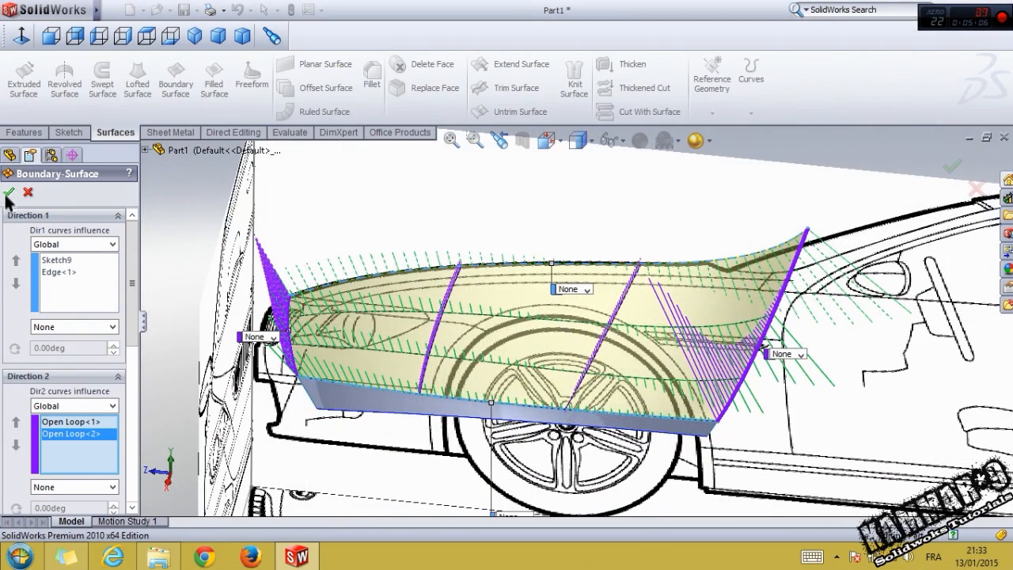
{"action": "left_click", "coordinate": [9, 193]}
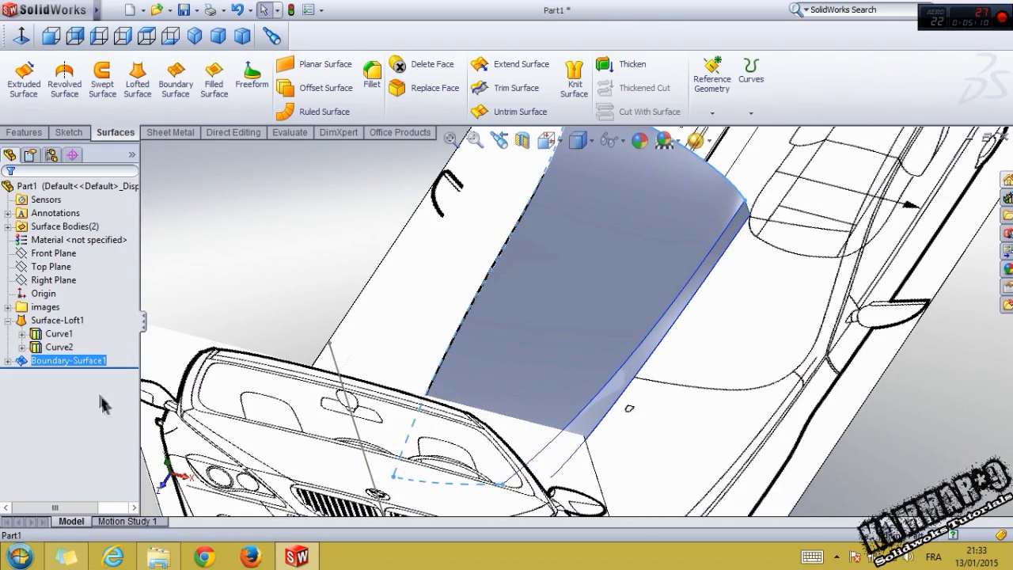
Step: Sketch a Top Plane spline from the centre line along the windscreen base, tangent line as construction
{"action": "left_click", "coordinate": [51, 266]}
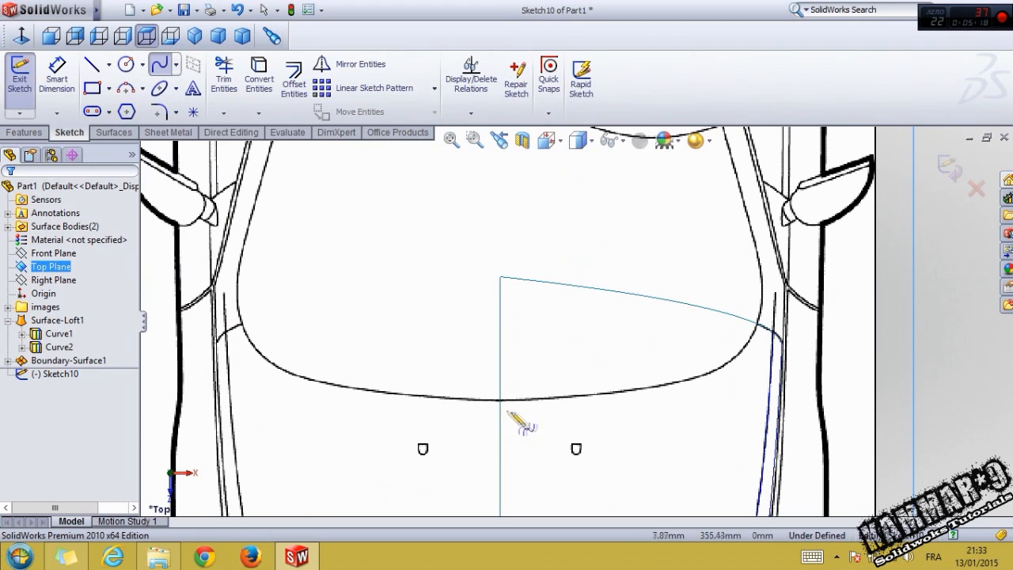
{"action": "left_click", "coordinate": [500, 404]}
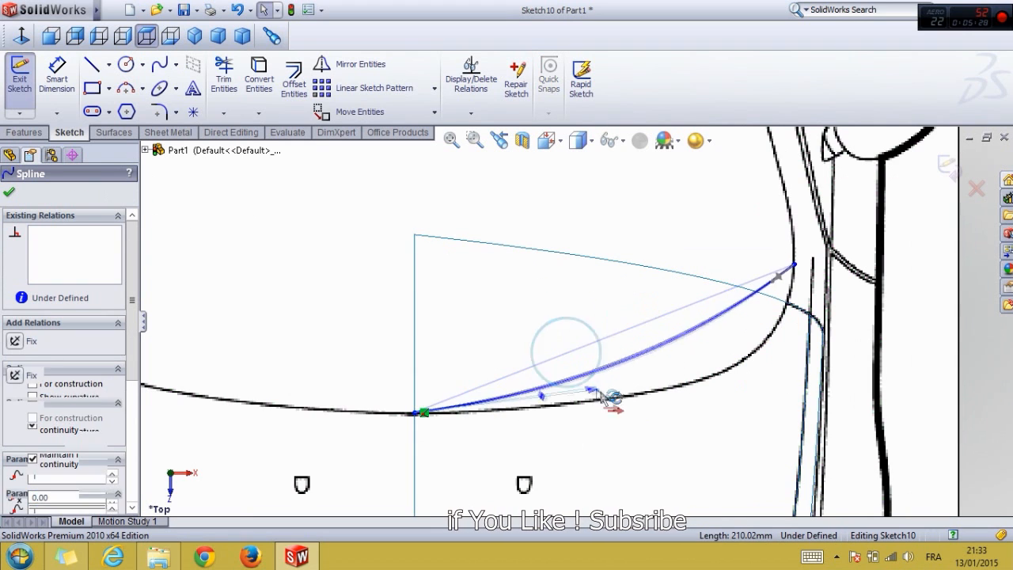
{"action": "left_click_drag", "start_coordinate": [609, 398], "coordinate": [720, 415]}
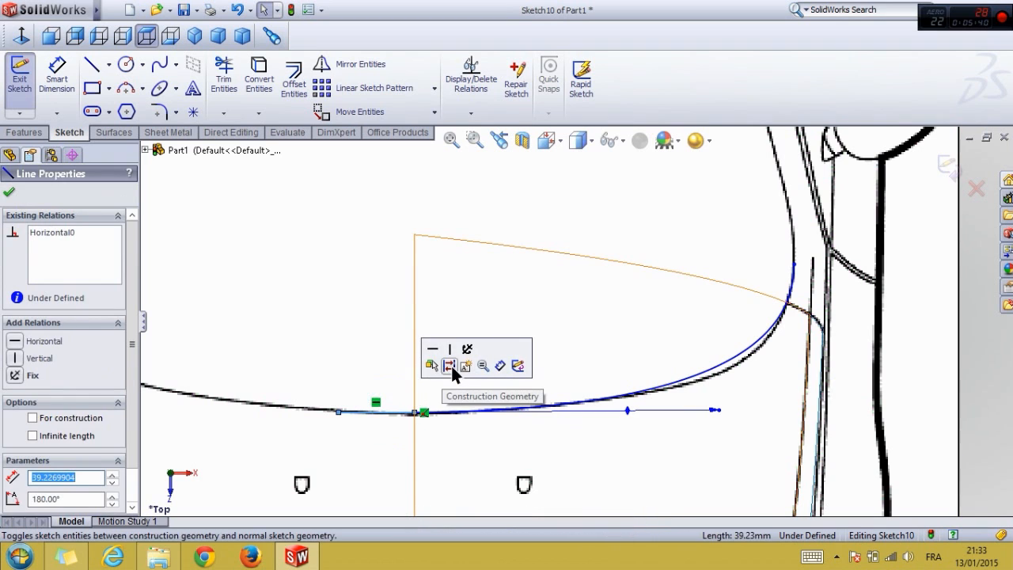
{"action": "left_click", "coordinate": [449, 365]}
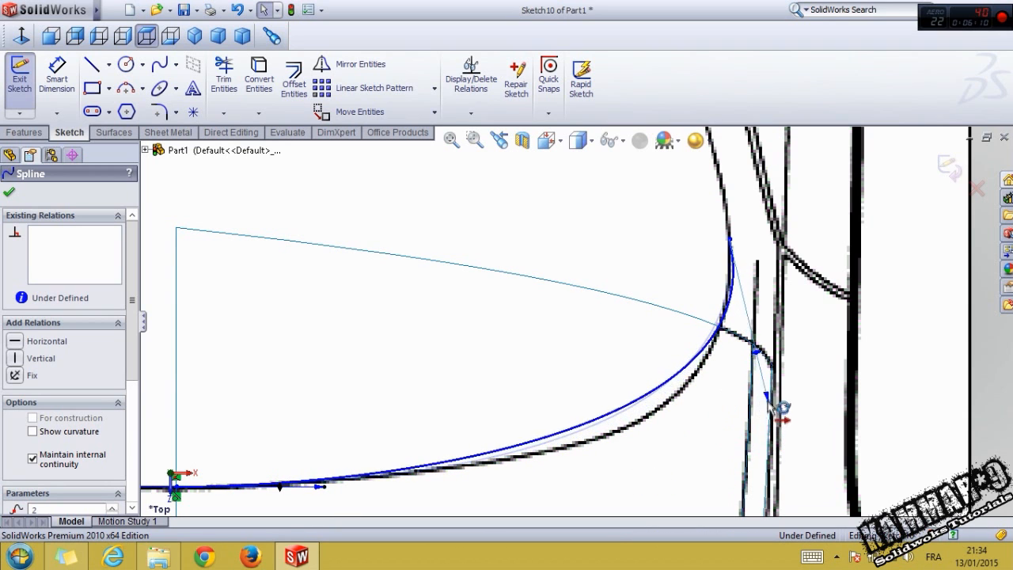
Step: Refine the spline's outer end tangent to follow the hood's side outline
{"action": "left_click_drag", "start_coordinate": [779, 408], "coordinate": [787, 427]}
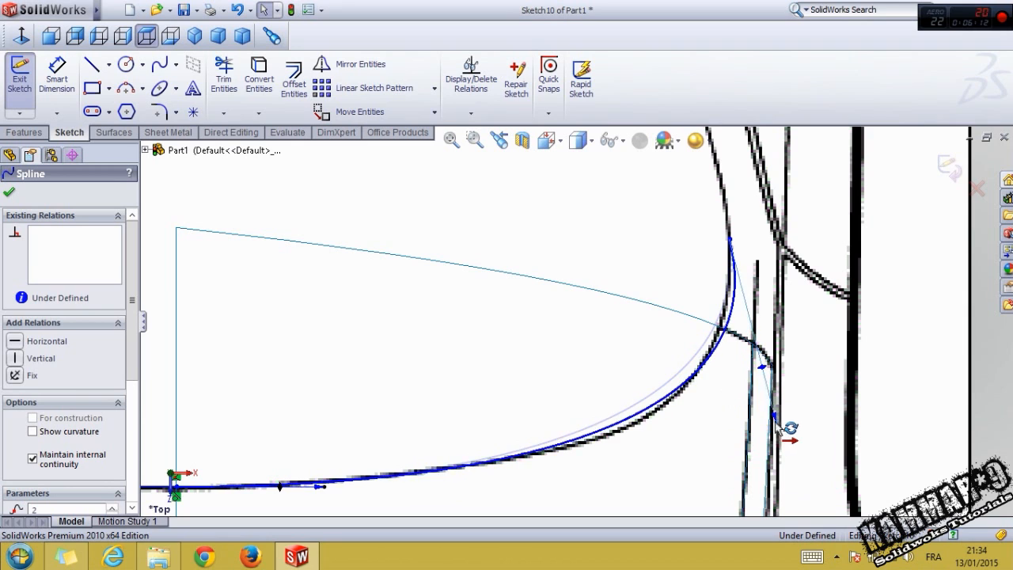
{"action": "left_click_drag", "start_coordinate": [789, 427], "coordinate": [780, 440]}
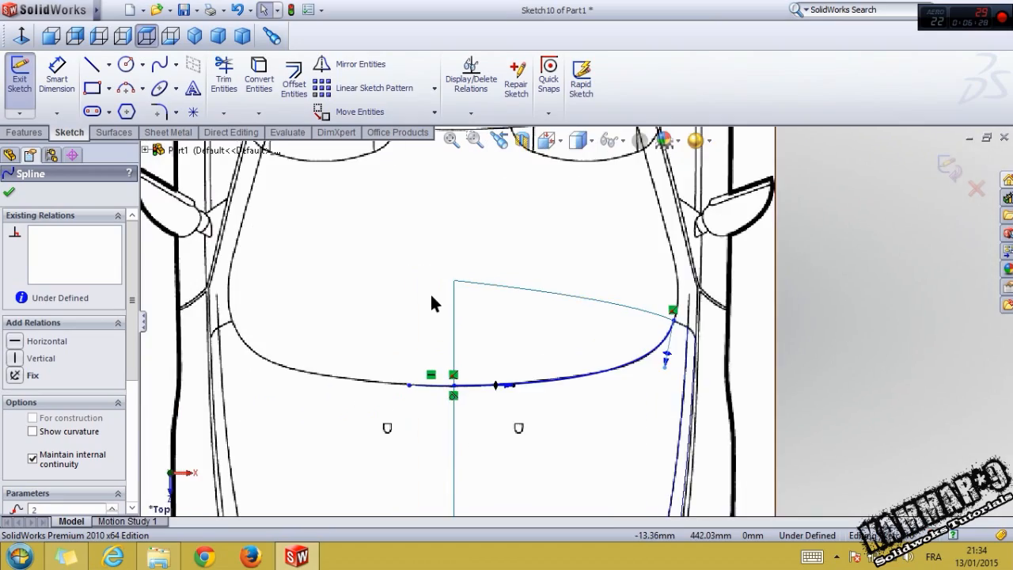
{"action": "left_click", "coordinate": [589, 140]}
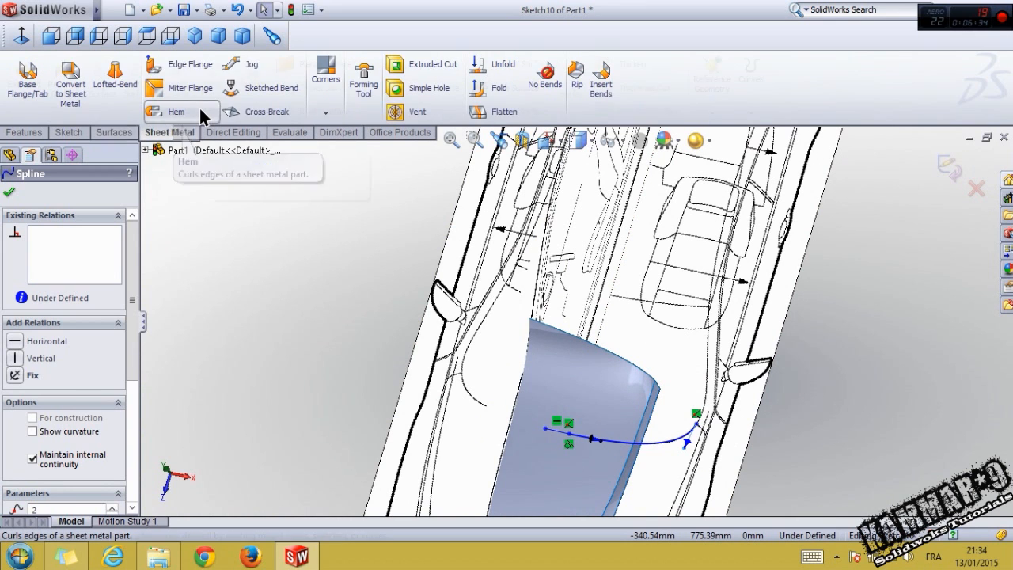
Step: Trim the boundary surface with Sketch10, removing its rear portion
{"action": "left_click", "coordinate": [115, 133]}
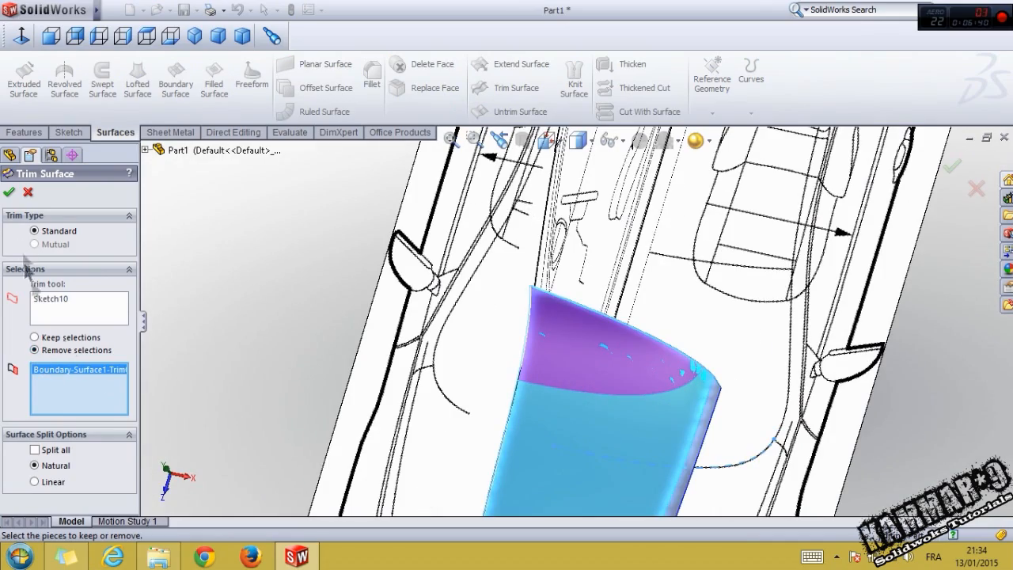
{"action": "left_click", "coordinate": [9, 192]}
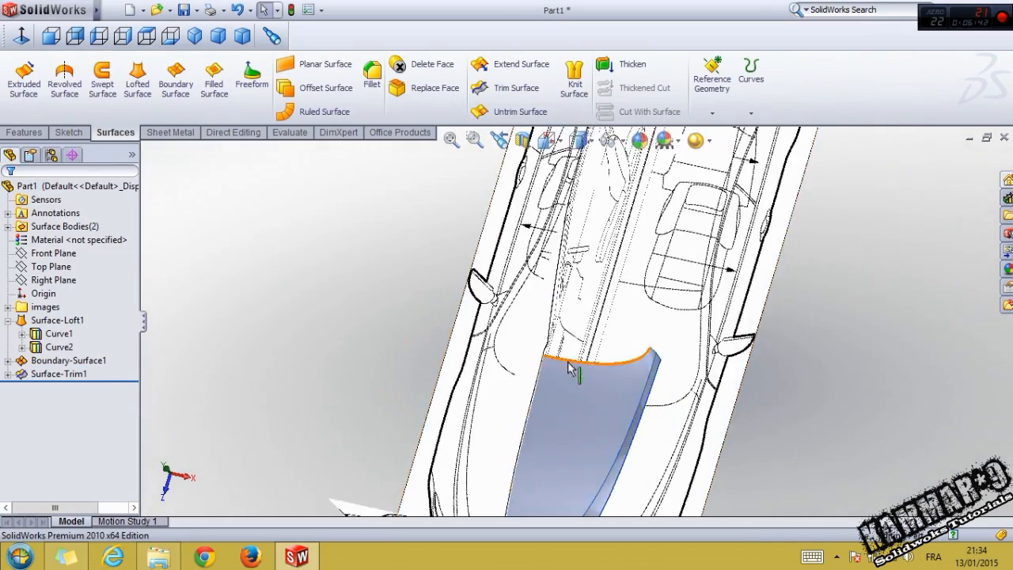